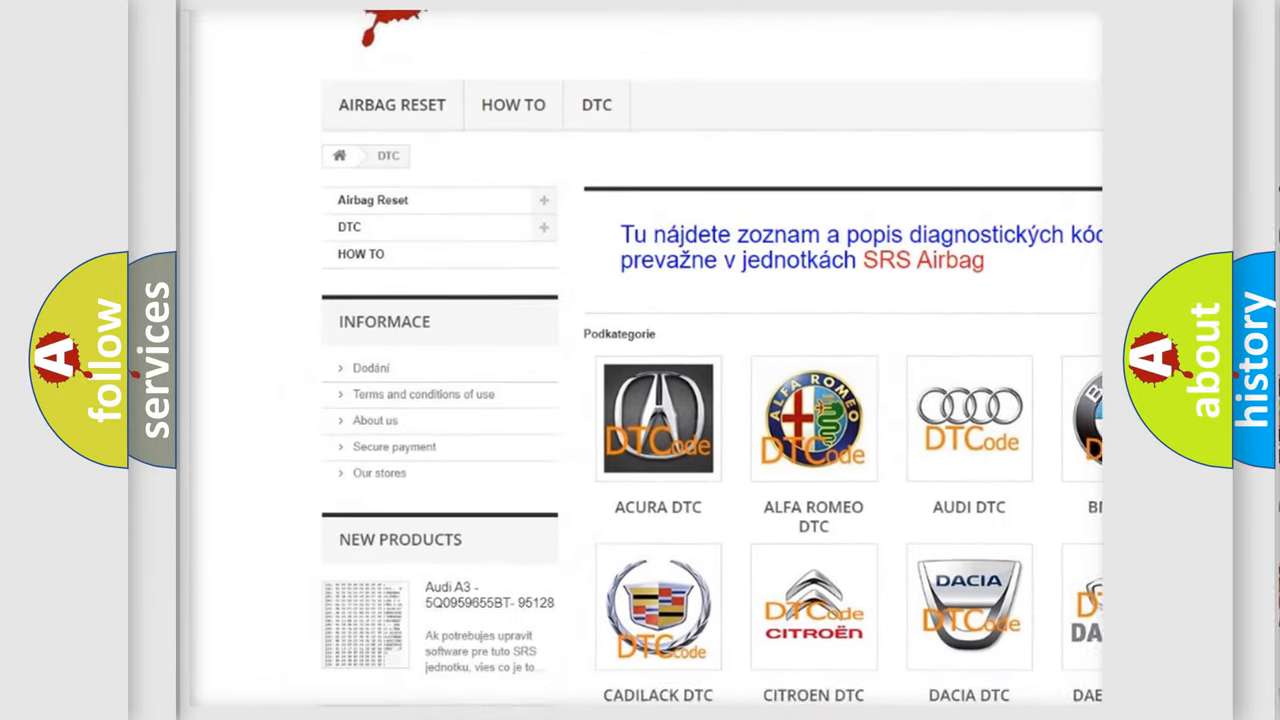
pyautogui.scroll(-3)
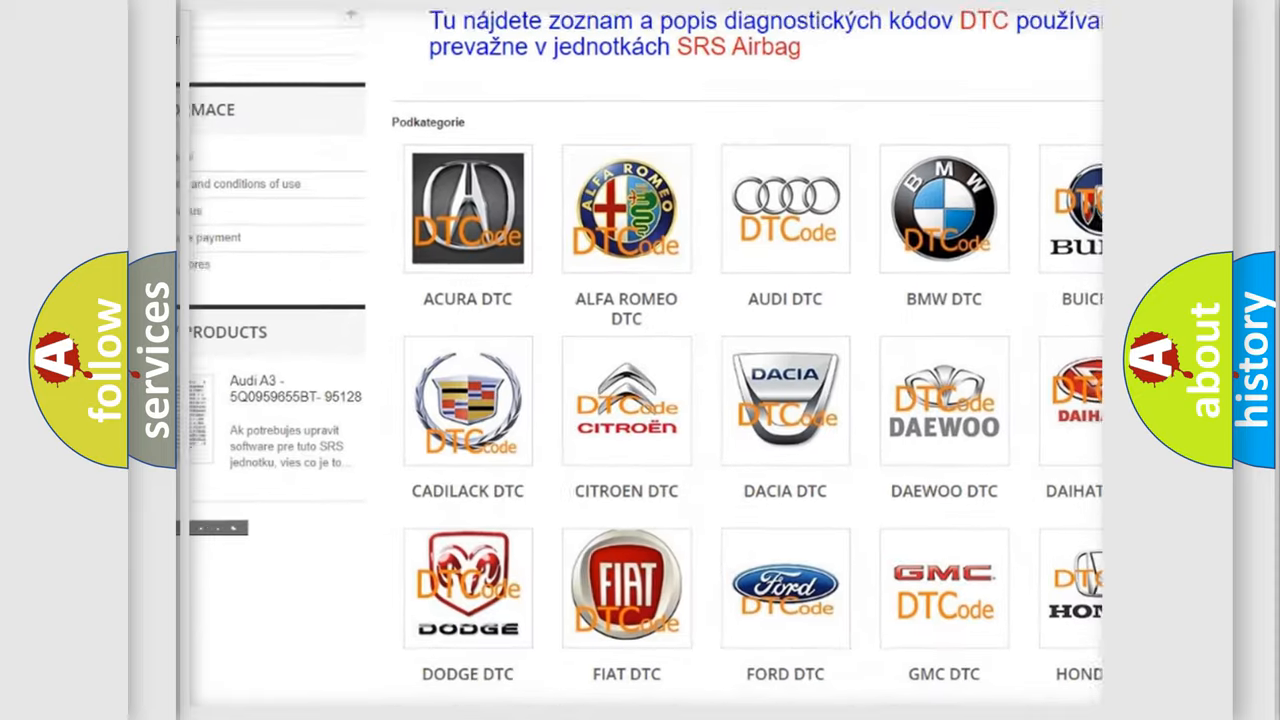
pyautogui.scroll(-3)
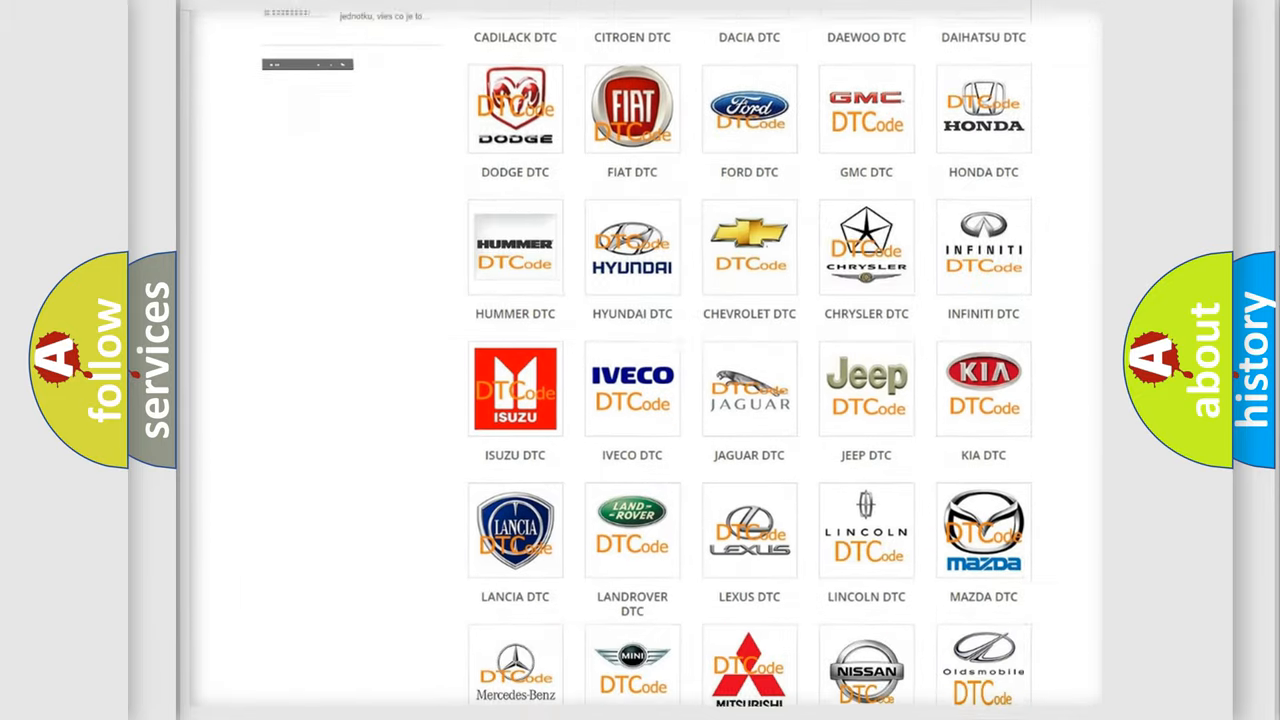
pyautogui.scroll(-3)
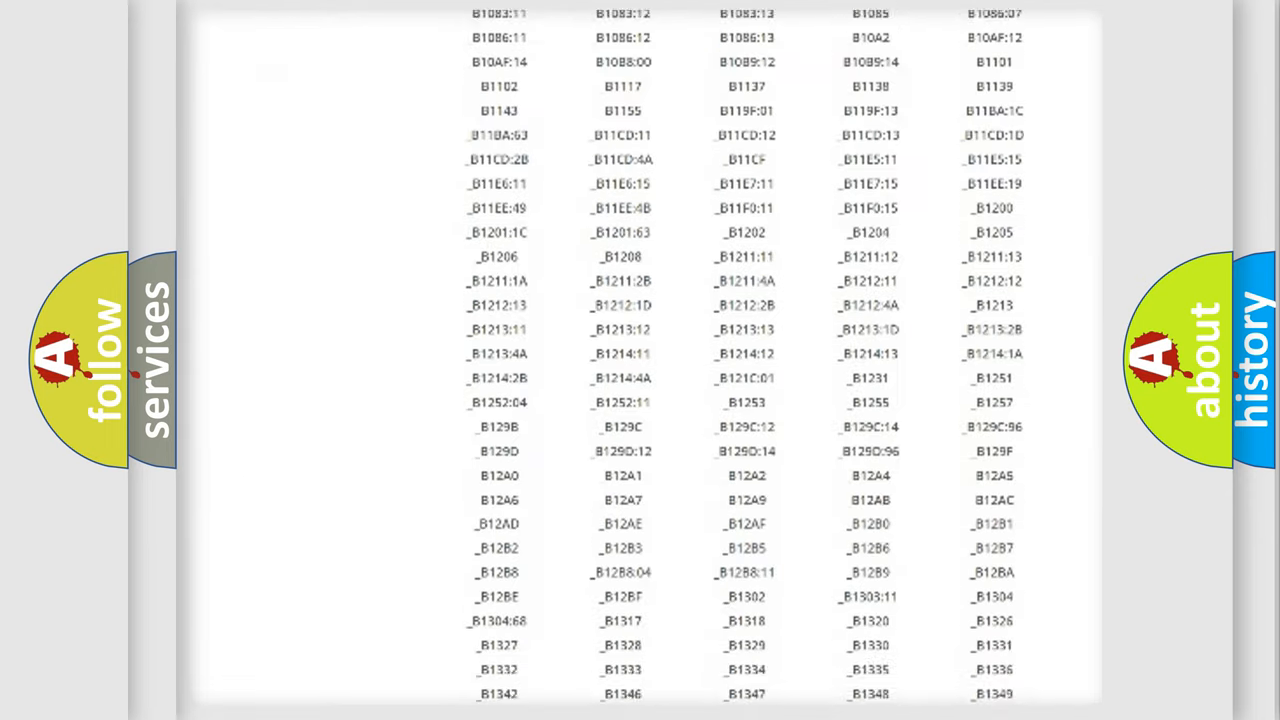
pyautogui.scroll(-3)
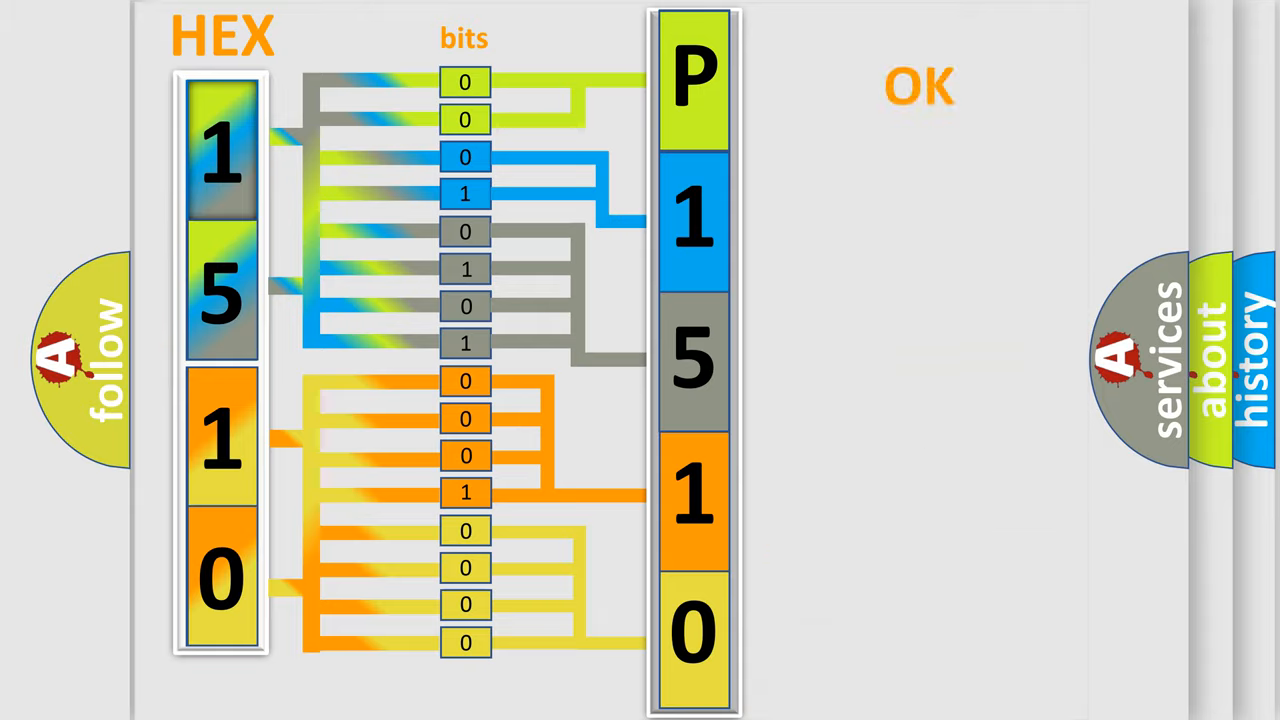
pyautogui.click(918, 85)
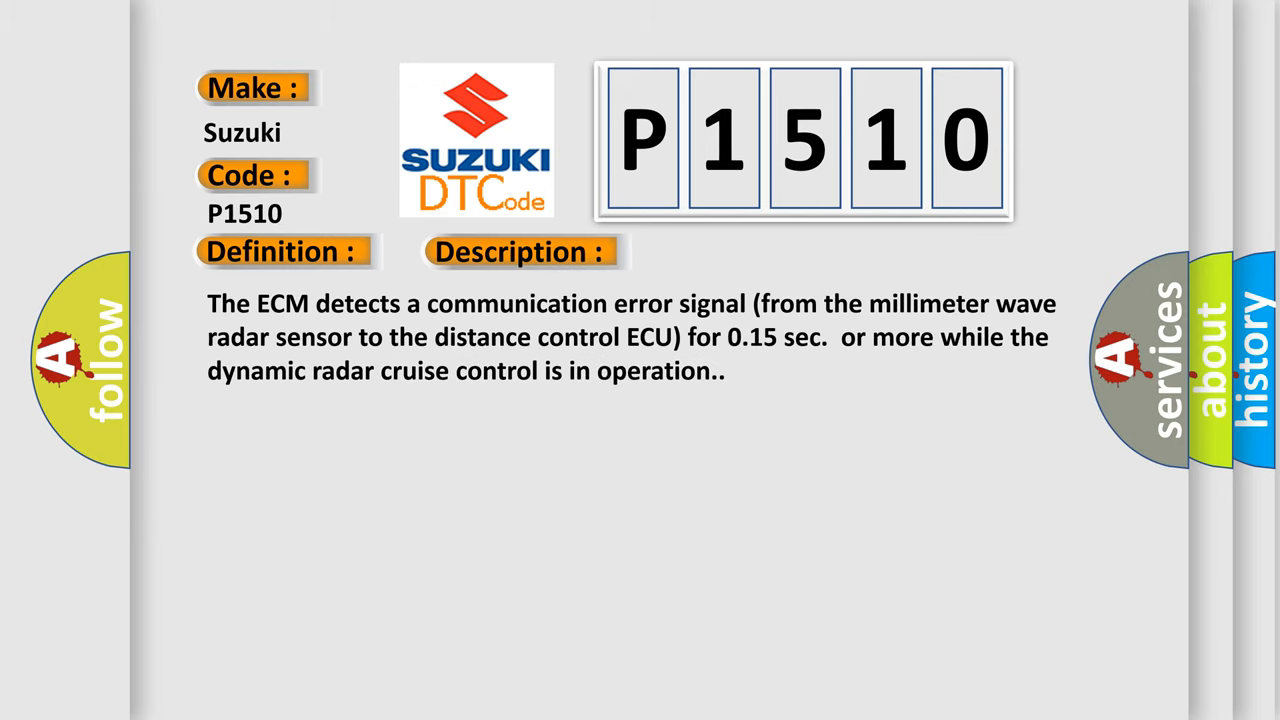